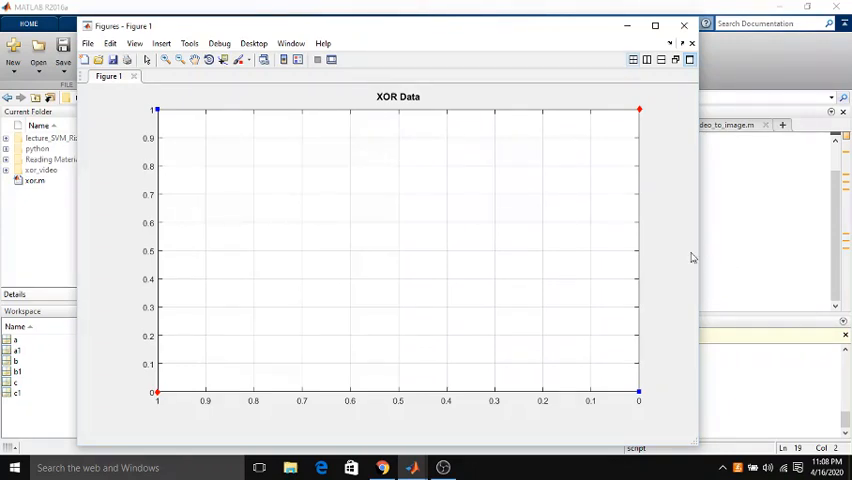
mouse_move(668, 240)
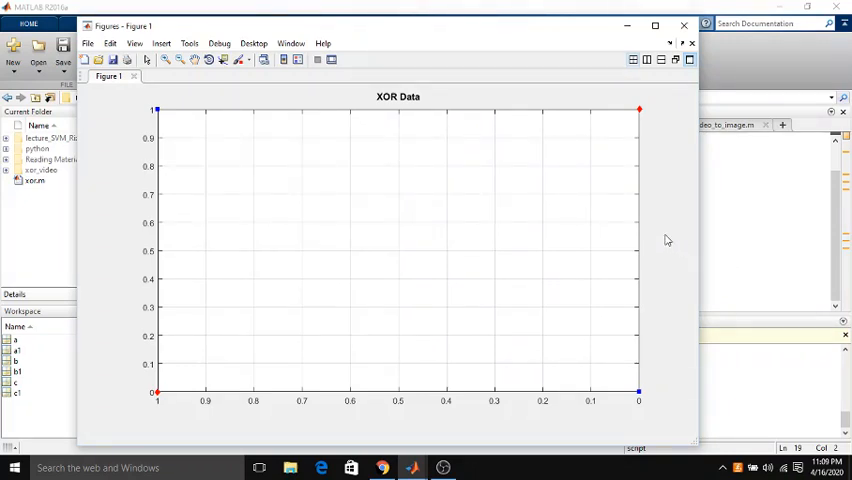
mouse_move(386, 176)
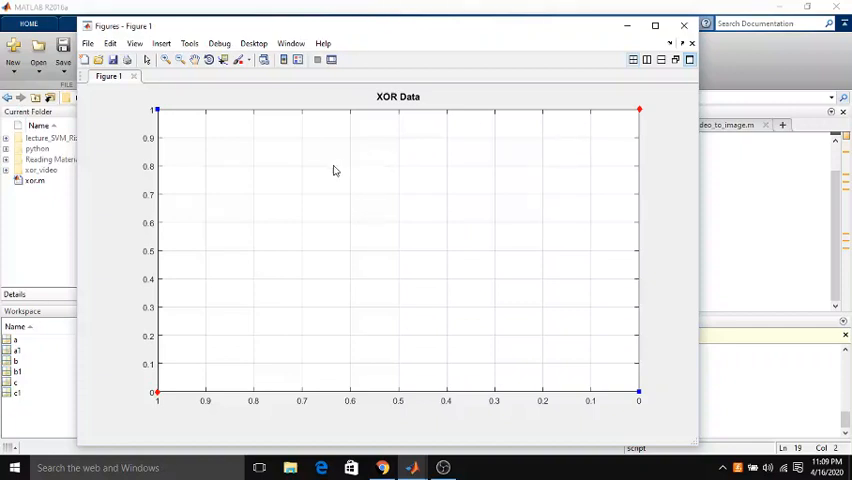
mouse_move(270, 148)
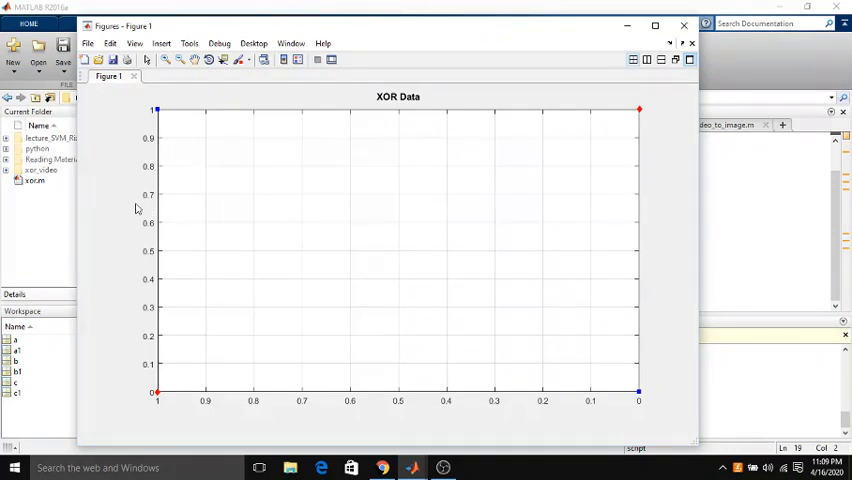
mouse_move(128, 178)
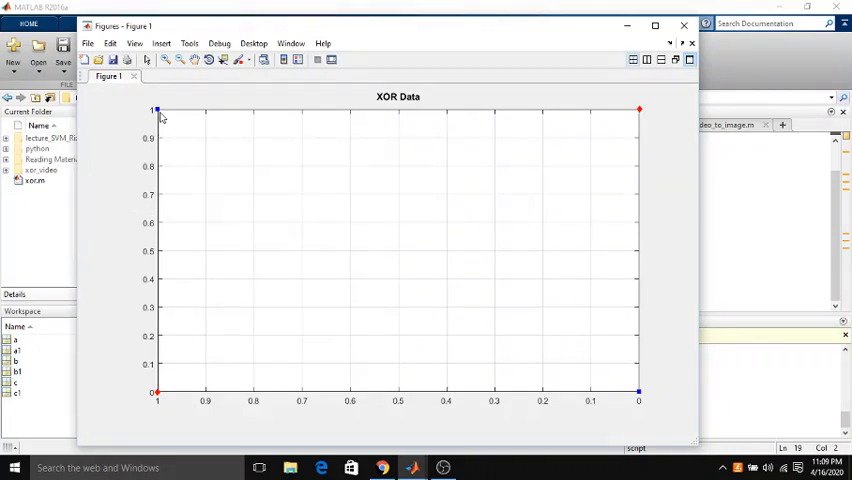
mouse_move(616, 130)
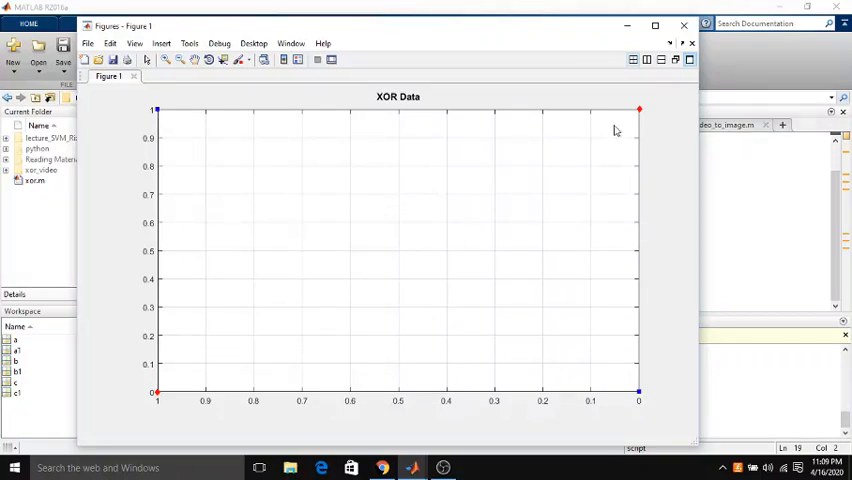
mouse_move(248, 304)
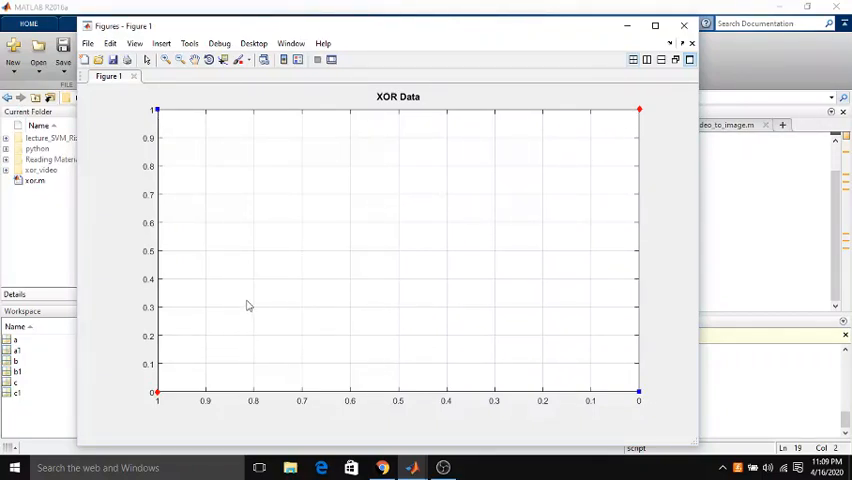
mouse_move(116, 104)
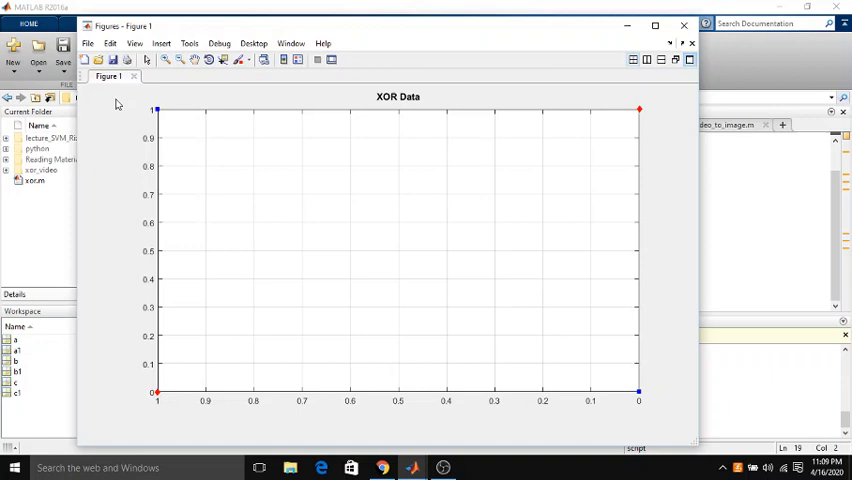
mouse_move(290, 186)
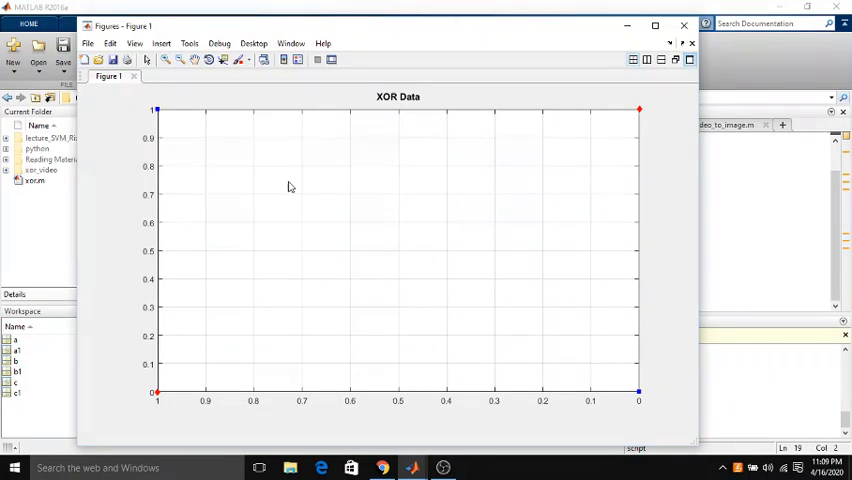
mouse_move(248, 138)
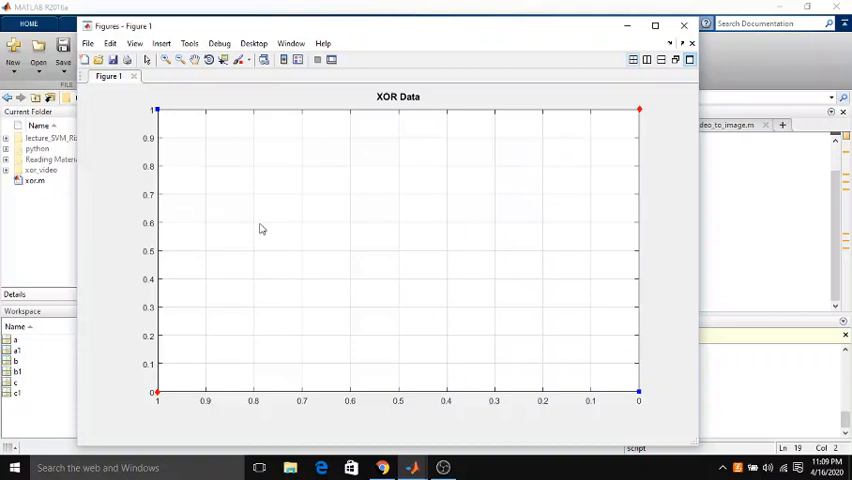
mouse_move(246, 188)
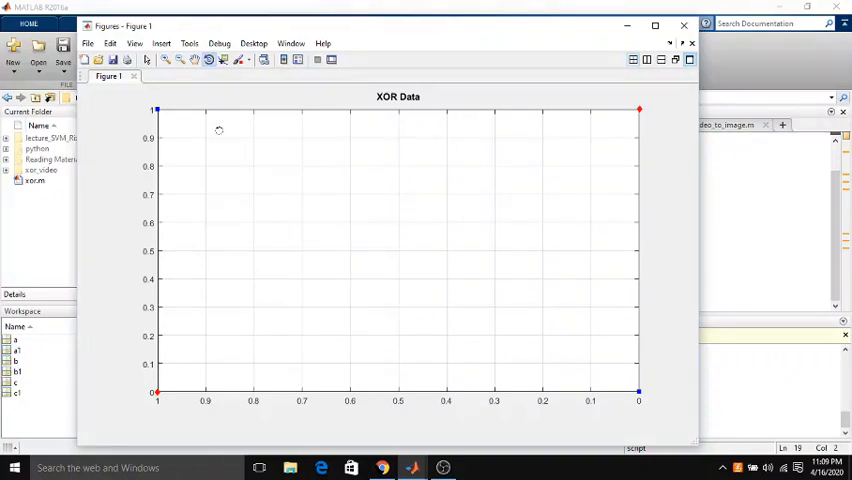
mouse_move(288, 256)
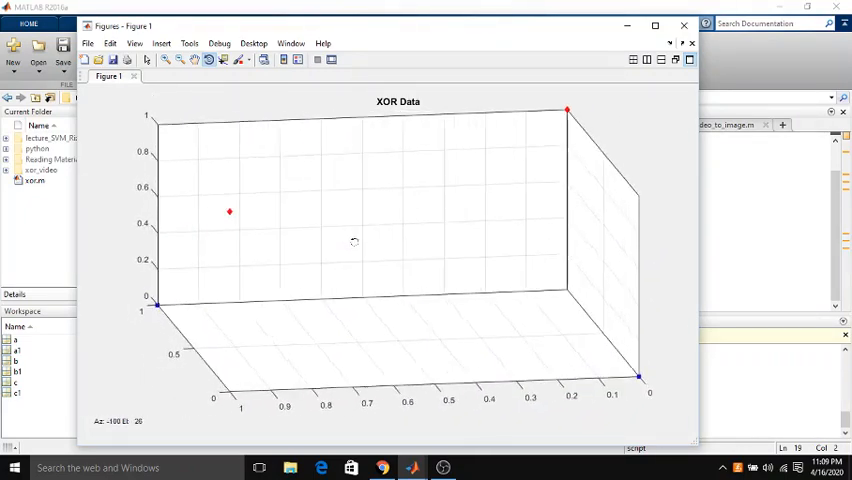
- Orbit the XOR scatter plot into a 3D angle where the red points stand above the blue ones
drag(354, 240, 414, 238)
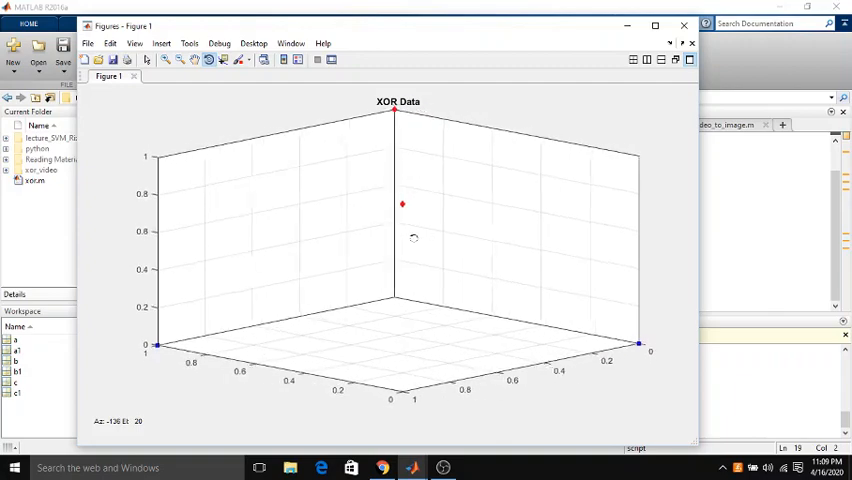
drag(412, 238, 452, 238)
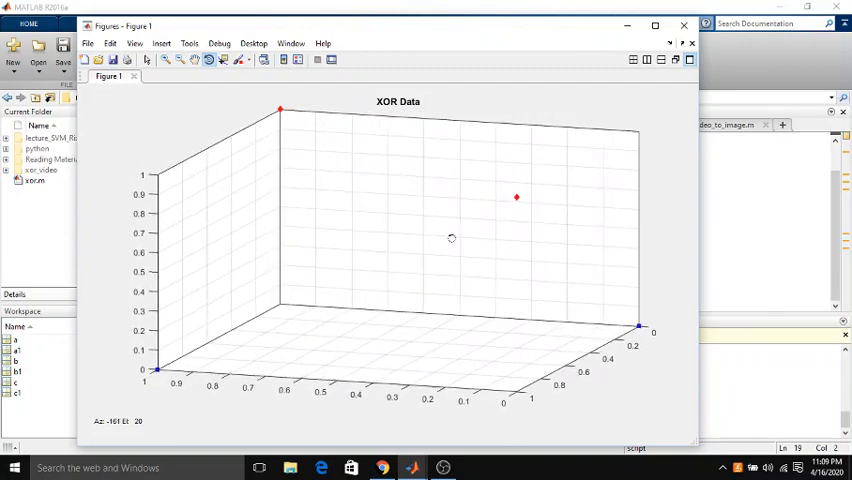
drag(452, 238, 460, 236)
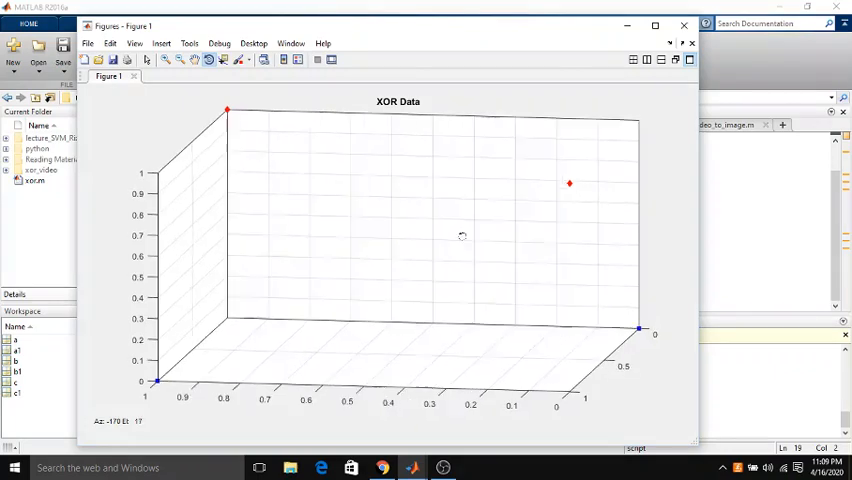
drag(464, 236, 466, 234)
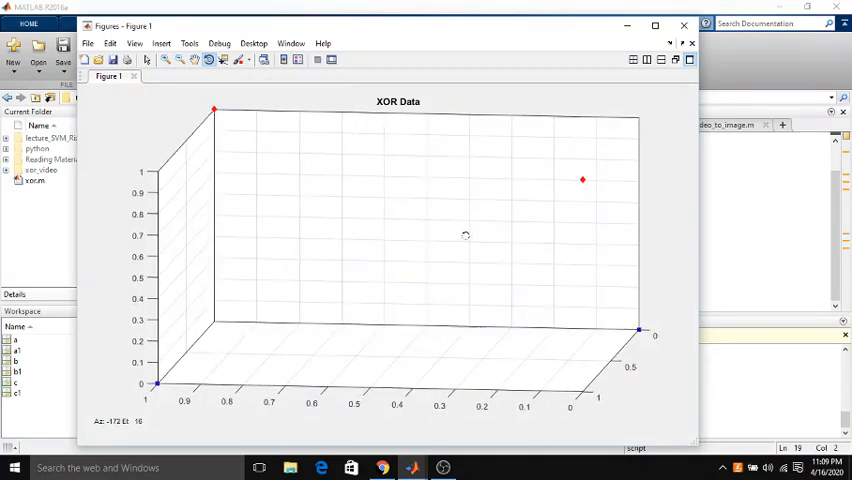
drag(466, 236, 462, 236)
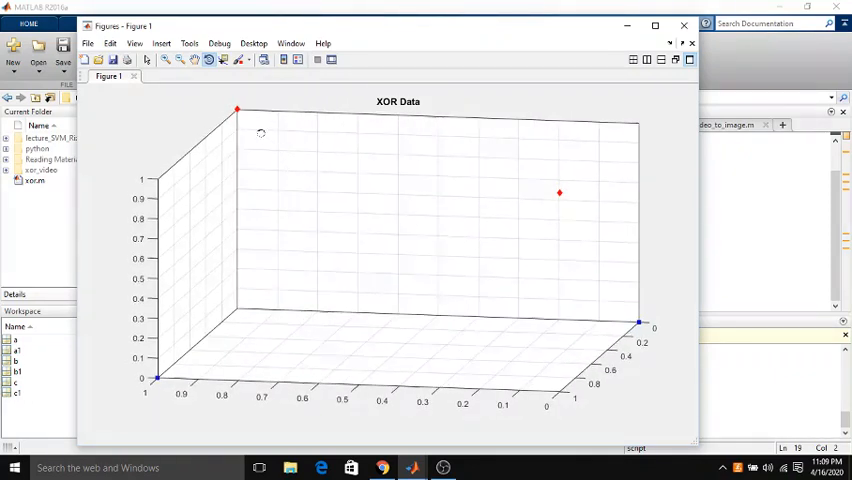
mouse_move(616, 276)
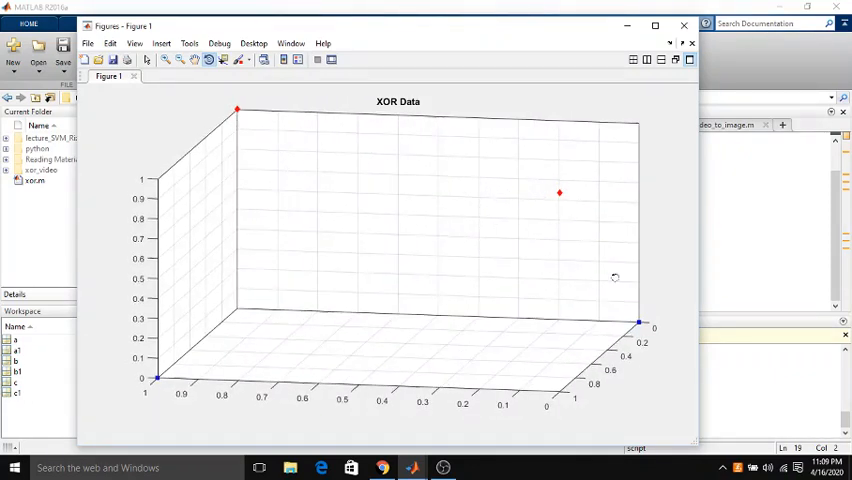
mouse_move(228, 280)
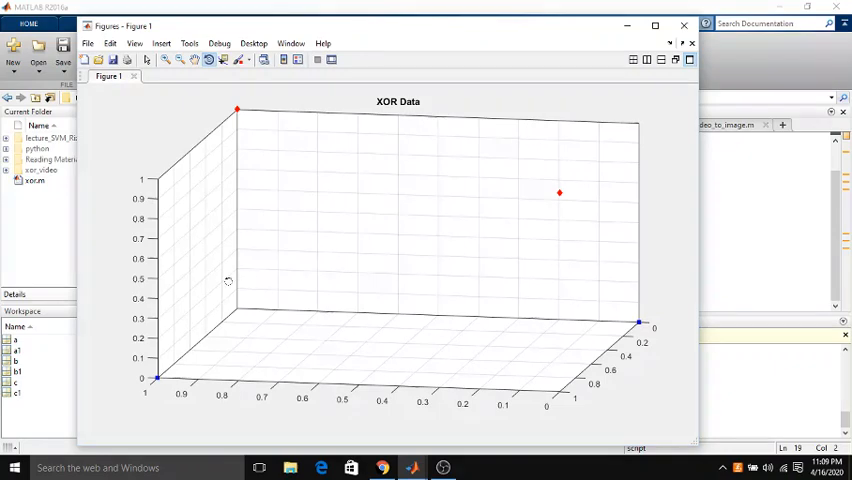
mouse_move(150, 260)
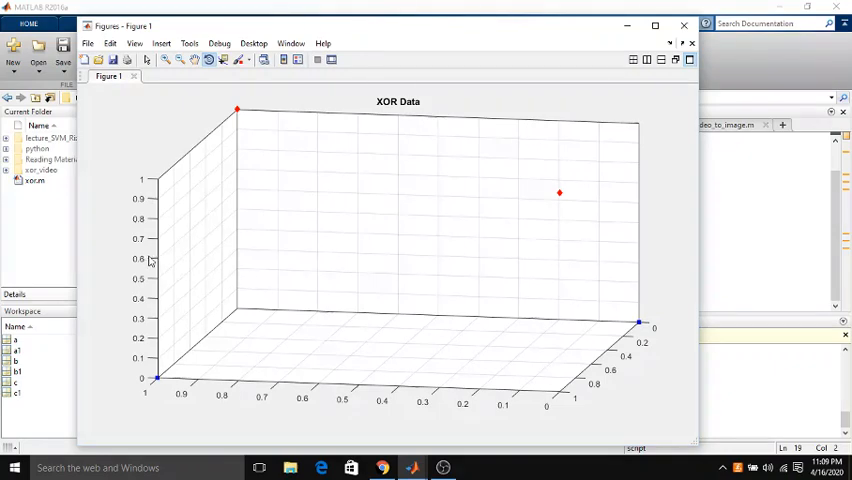
mouse_move(188, 252)
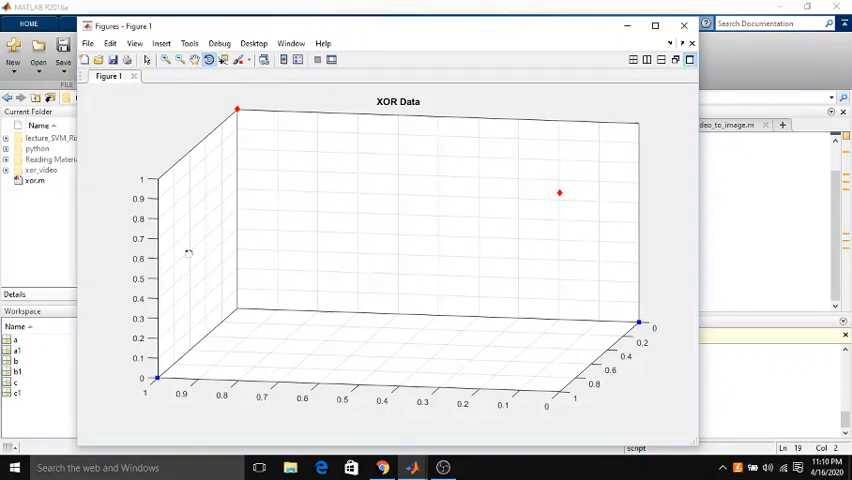
mouse_move(650, 246)
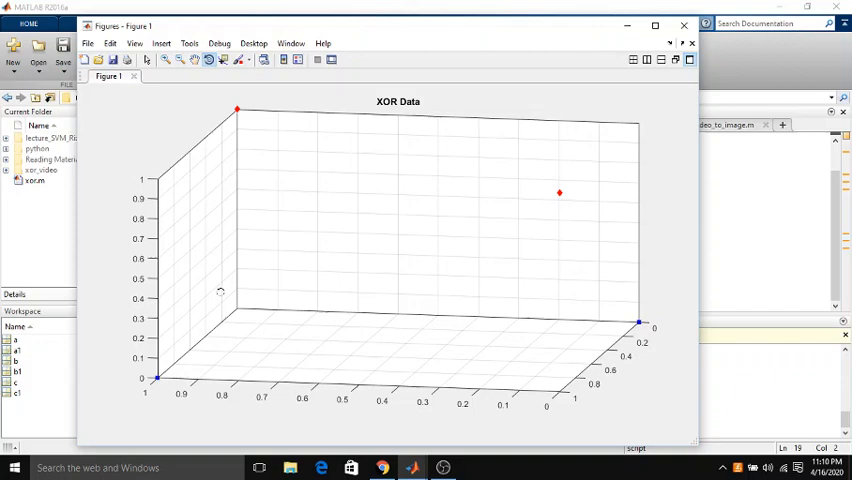
drag(220, 290, 210, 300)
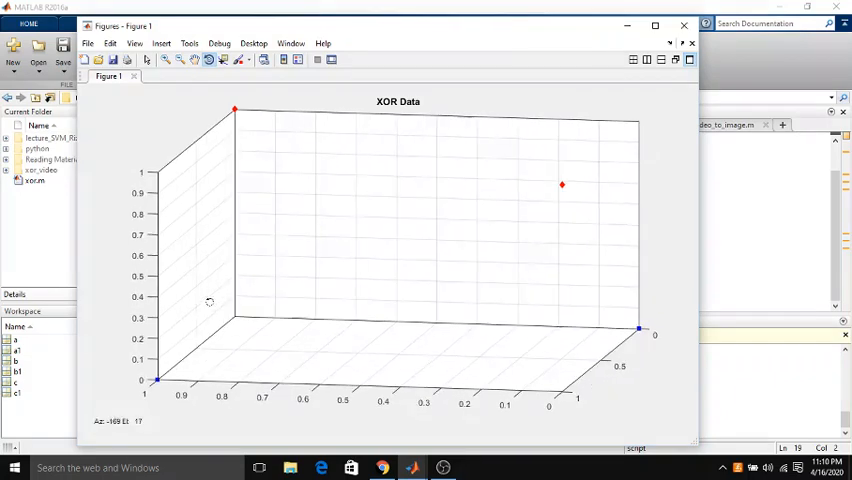